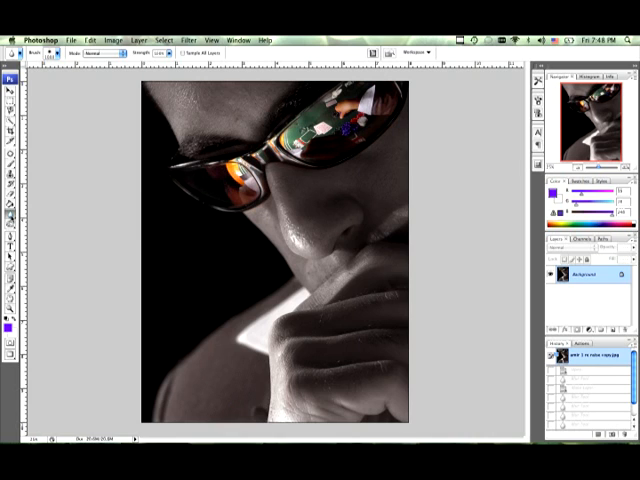
mouse_move(8, 228)
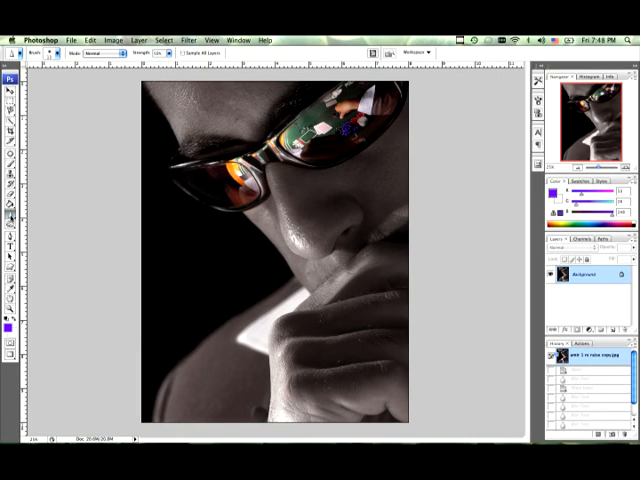
mouse_move(78, 224)
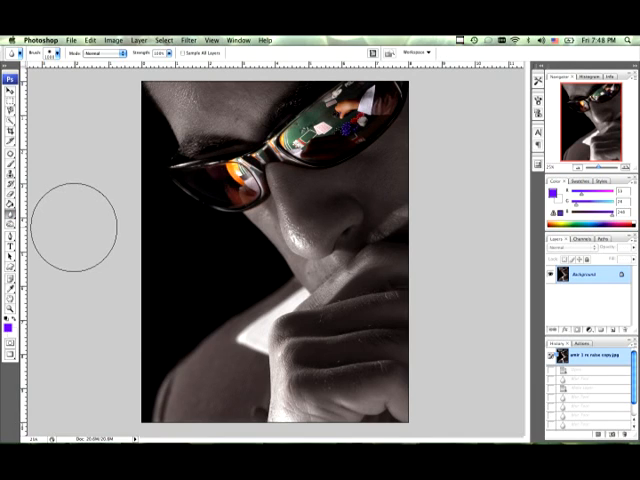
mouse_move(84, 104)
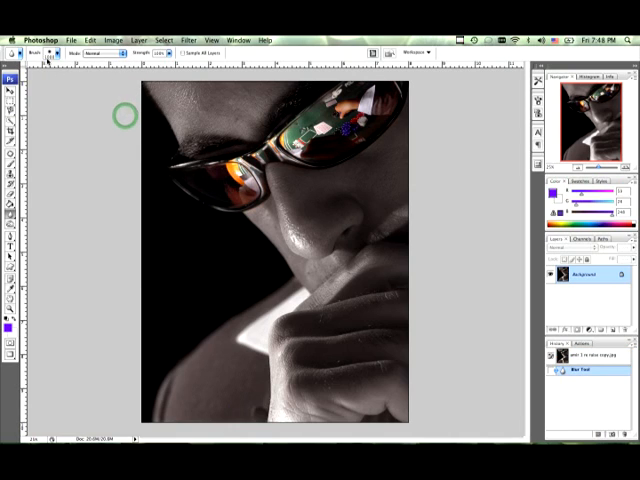
- Choose a soft brush tip and a blending mode for the Blur tool in the options bar
left_click(60, 52)
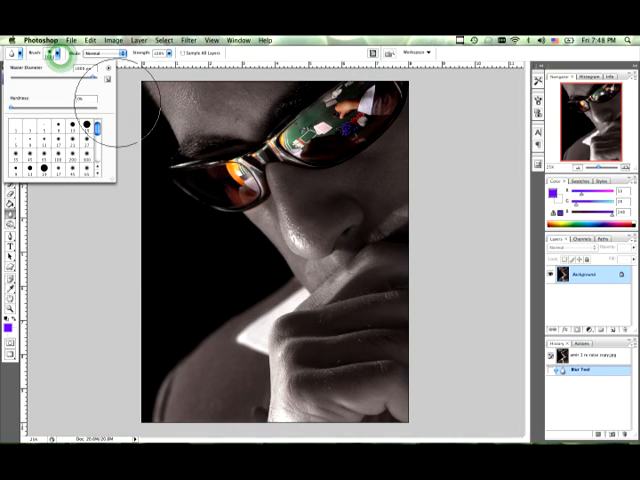
left_click(104, 52)
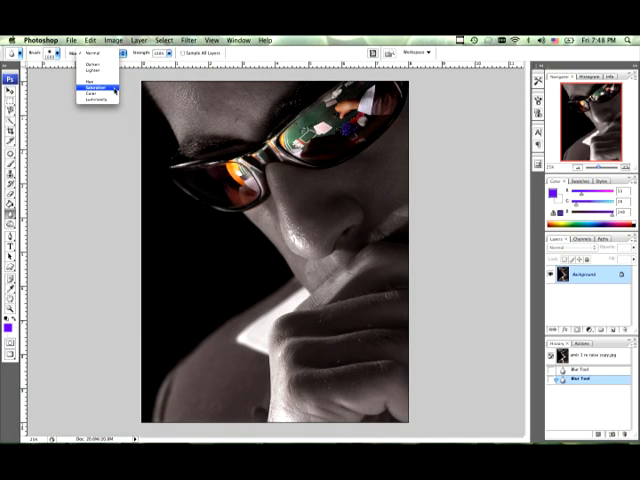
left_click(100, 54)
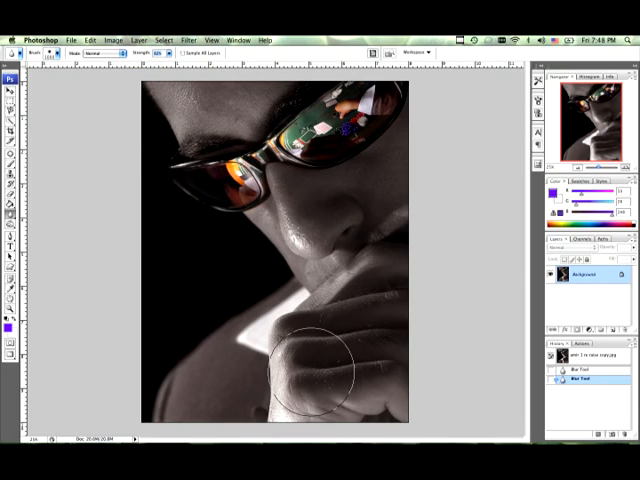
mouse_move(456, 336)
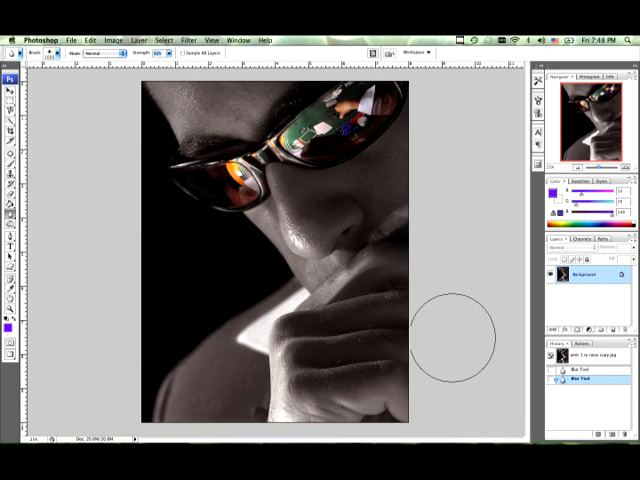
mouse_move(370, 316)
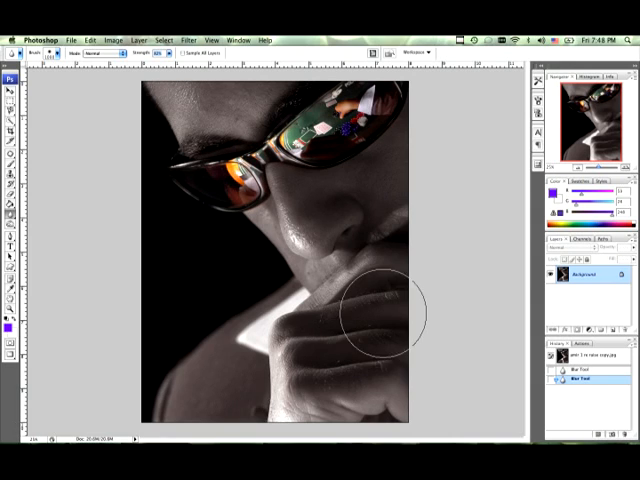
mouse_move(416, 342)
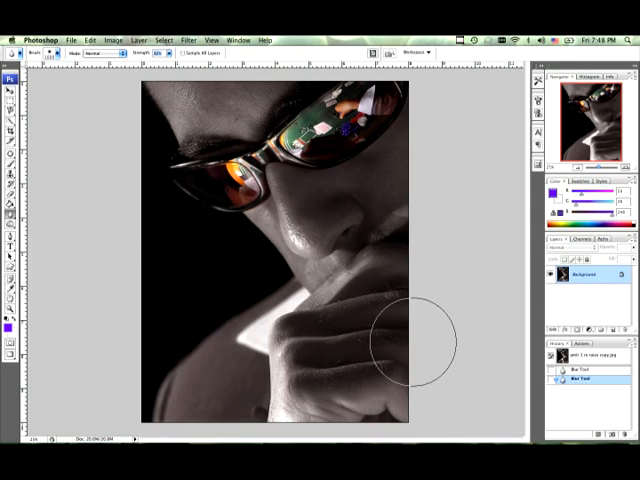
mouse_move(388, 332)
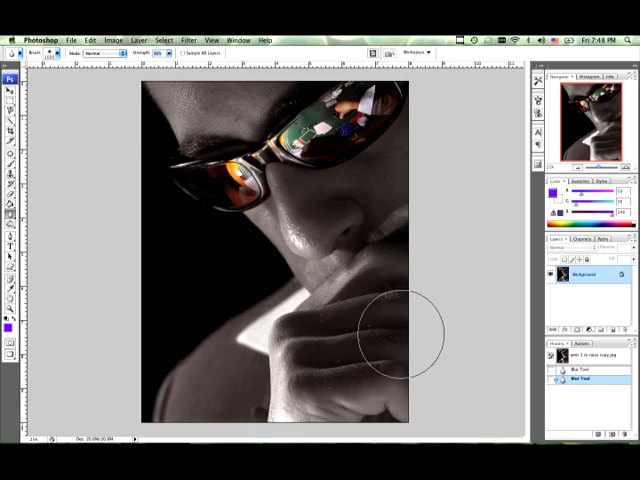
mouse_move(476, 324)
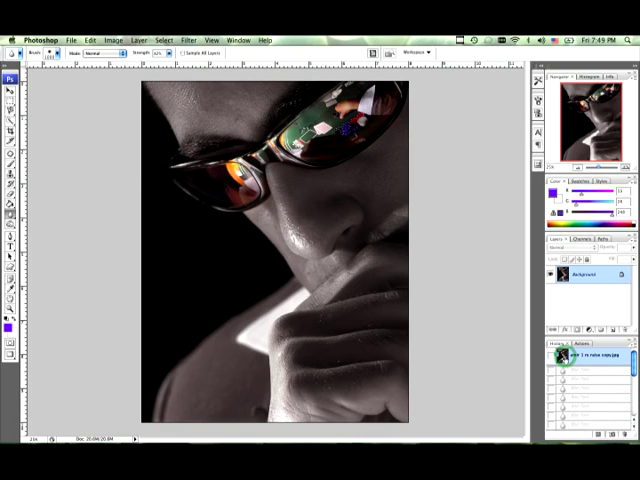
mouse_move(420, 290)
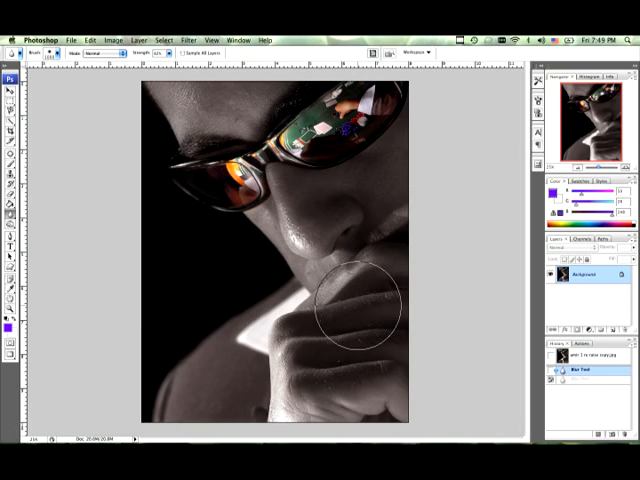
mouse_move(188, 292)
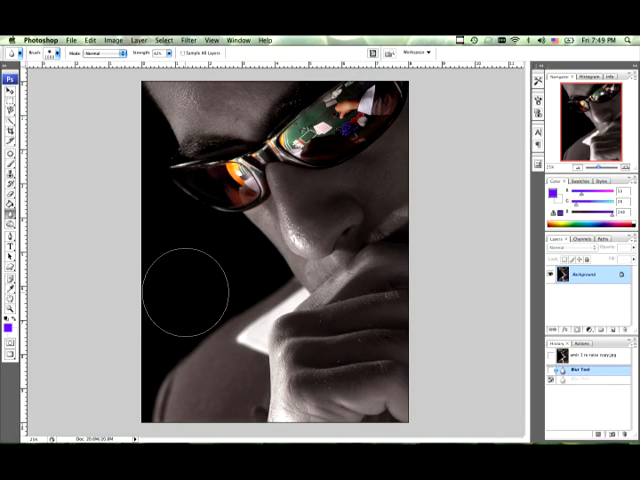